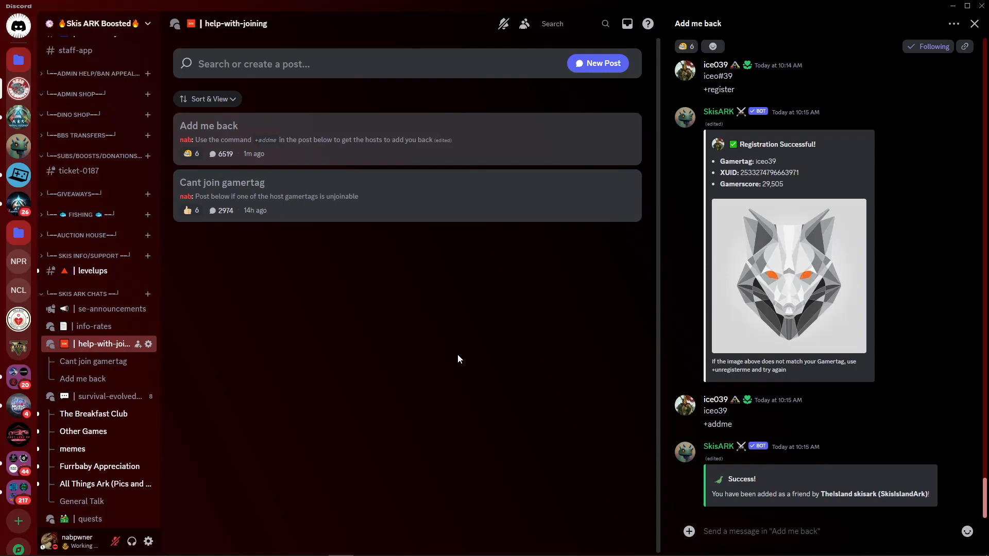
{"action": "mouse_move", "coordinate": [455, 320]}
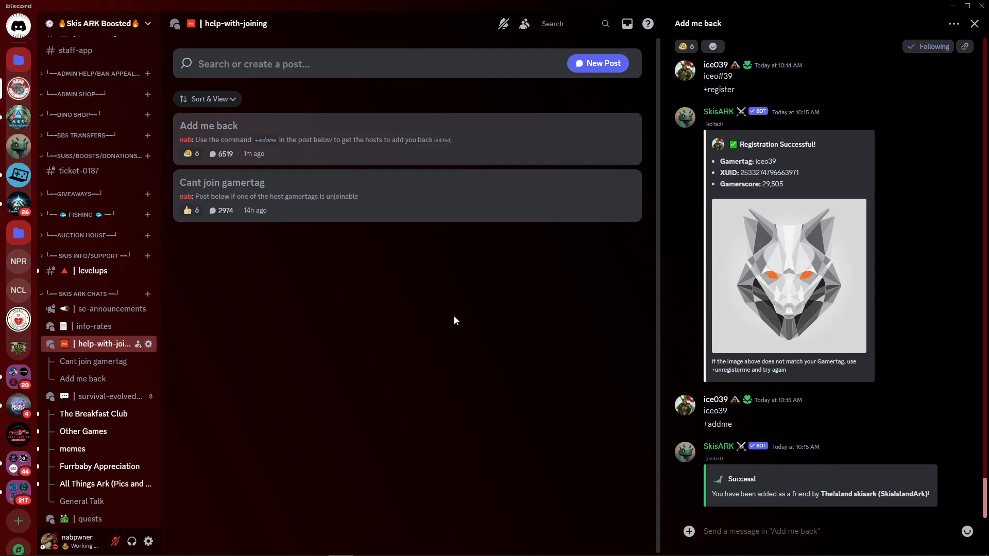
{"action": "mouse_move", "coordinate": [395, 330]}
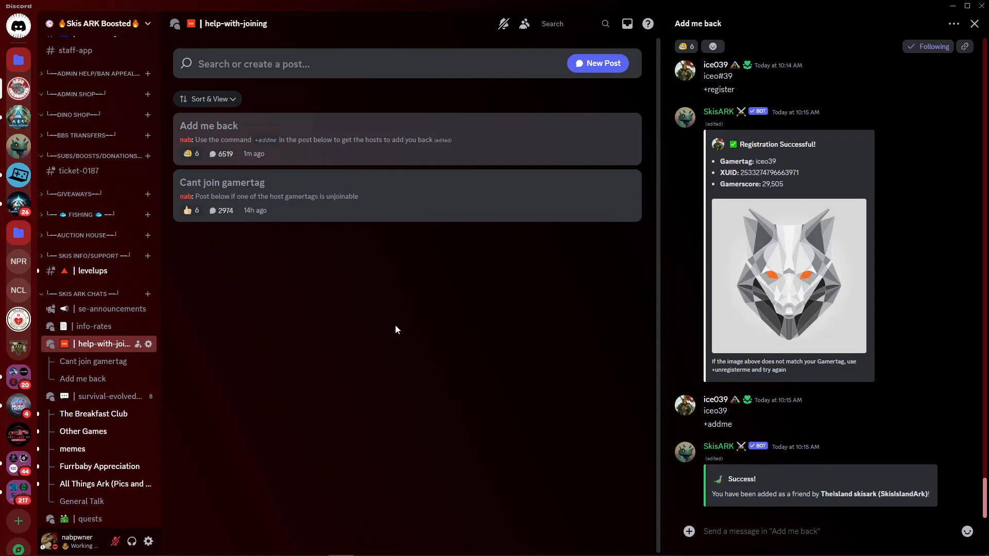
{"action": "mouse_move", "coordinate": [368, 334]}
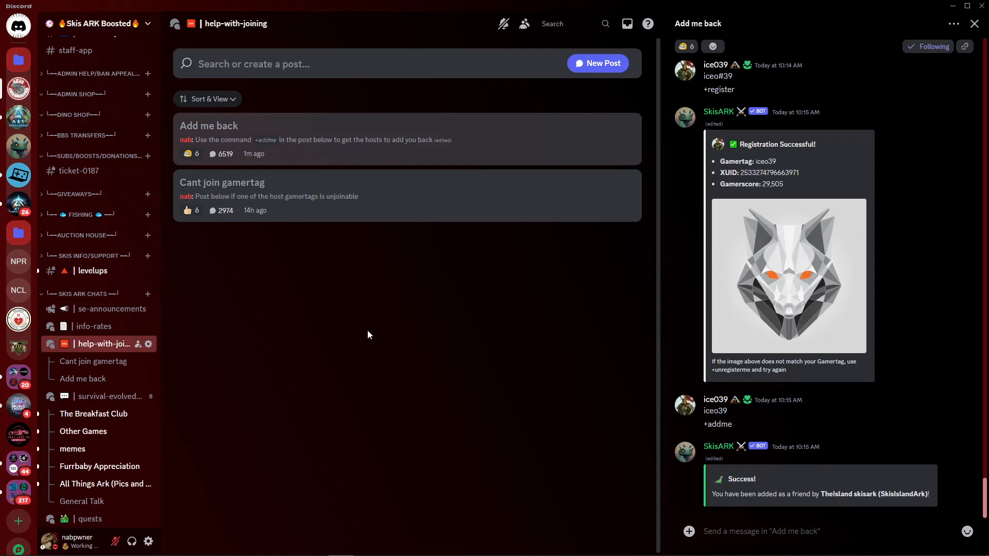
{"action": "mouse_move", "coordinate": [333, 326]}
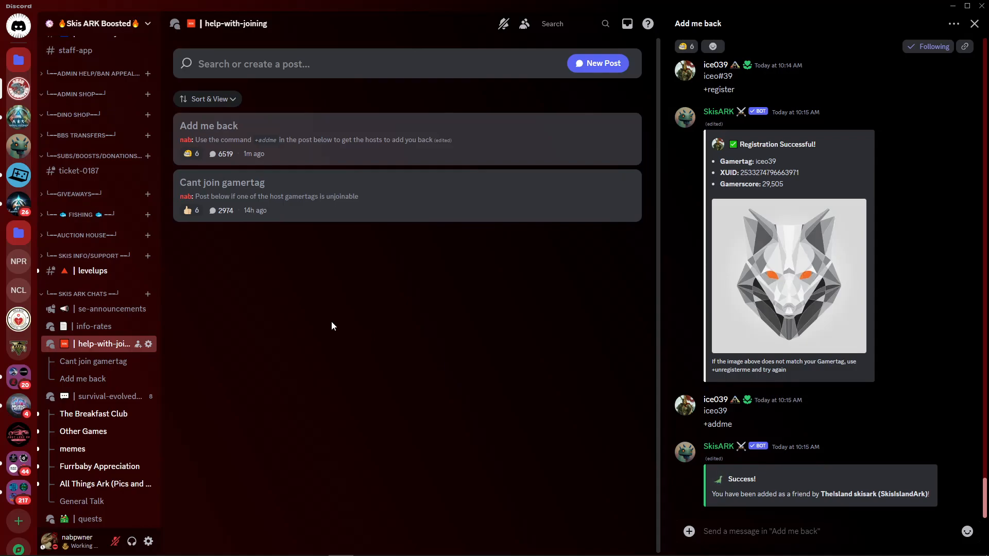
{"action": "mouse_move", "coordinate": [273, 479]}
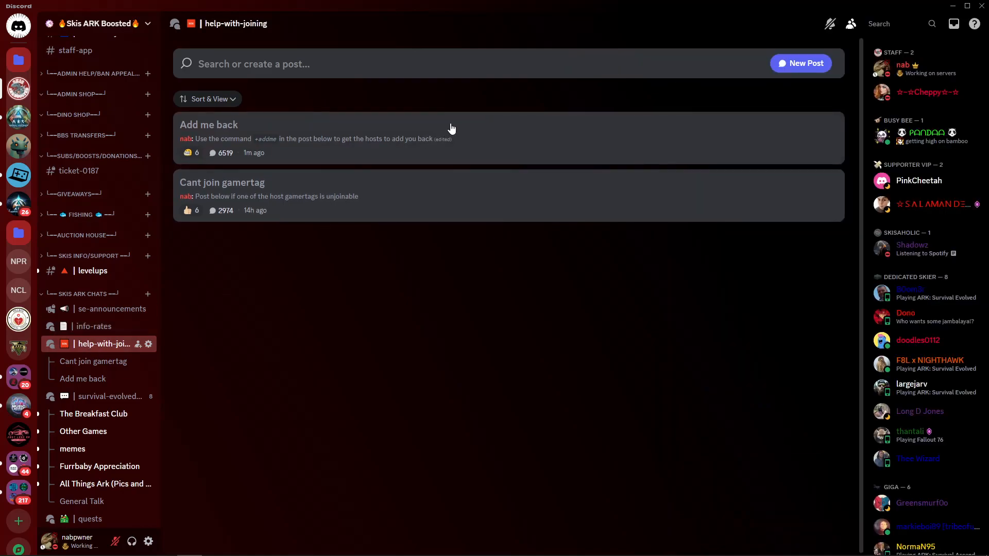
Reopen the 'Add me back' post in Discord's help-with-joining forum.
{"action": "left_click", "coordinate": [209, 125]}
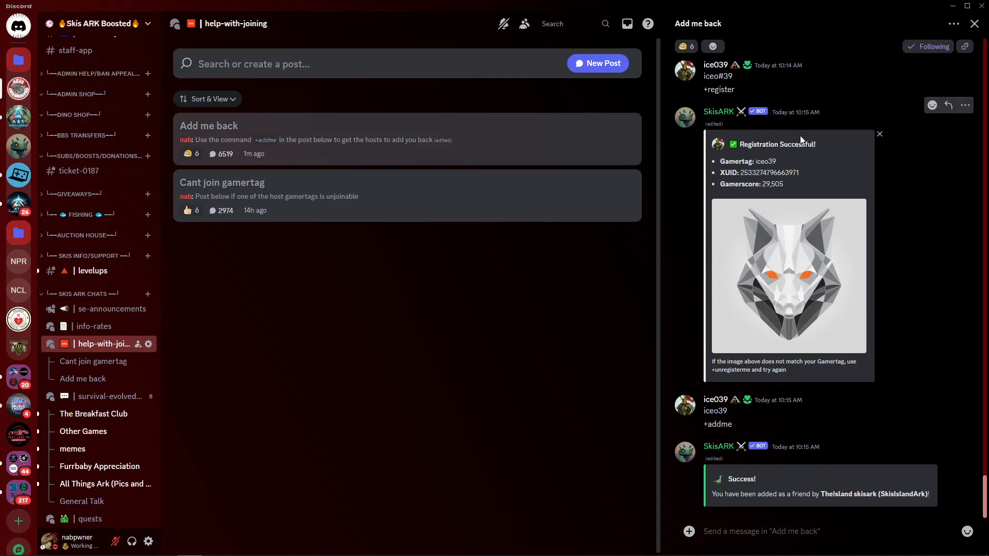
{"action": "mouse_move", "coordinate": [745, 483]}
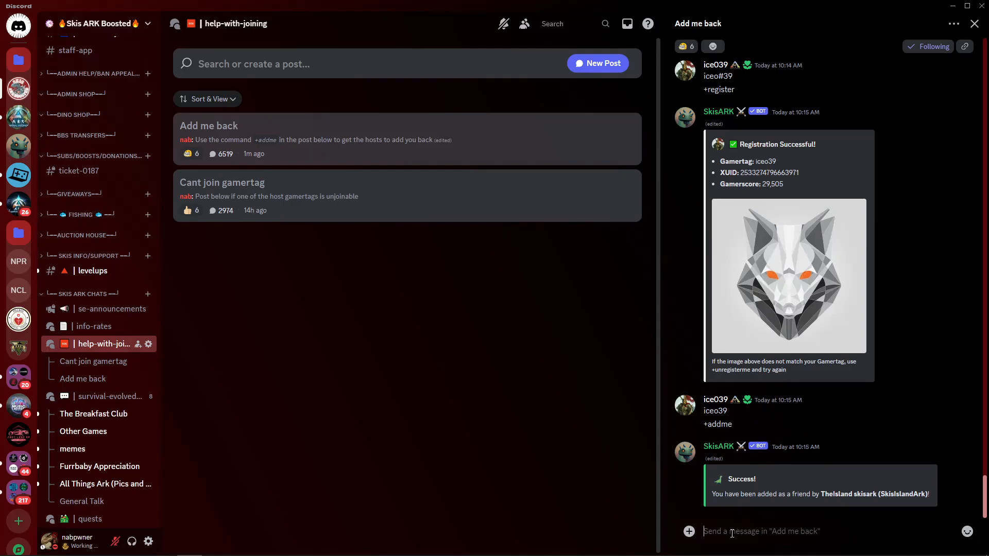
Send '+addme' in the Add me back thread to get the bot's server list.
{"action": "type", "text": "+add"}
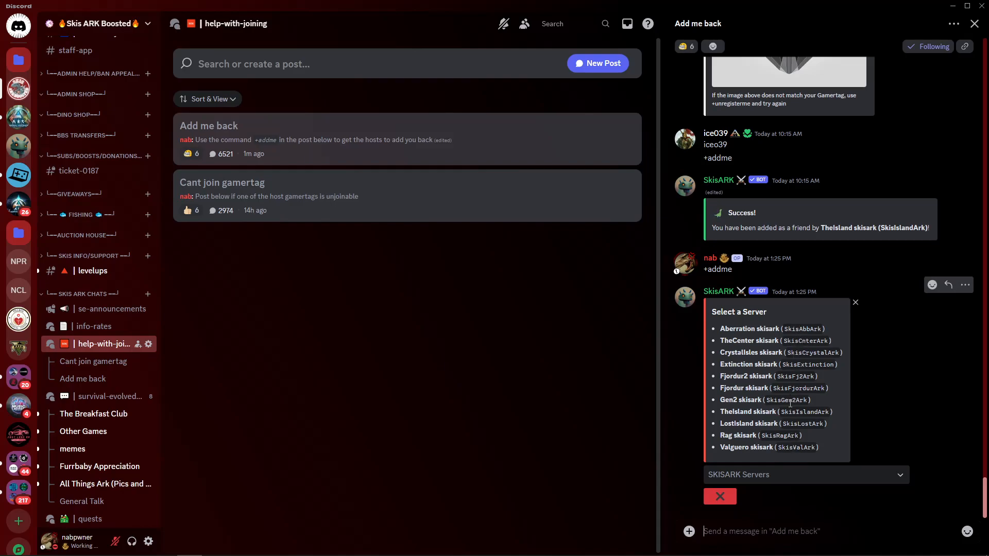
{"action": "mouse_move", "coordinate": [828, 449]}
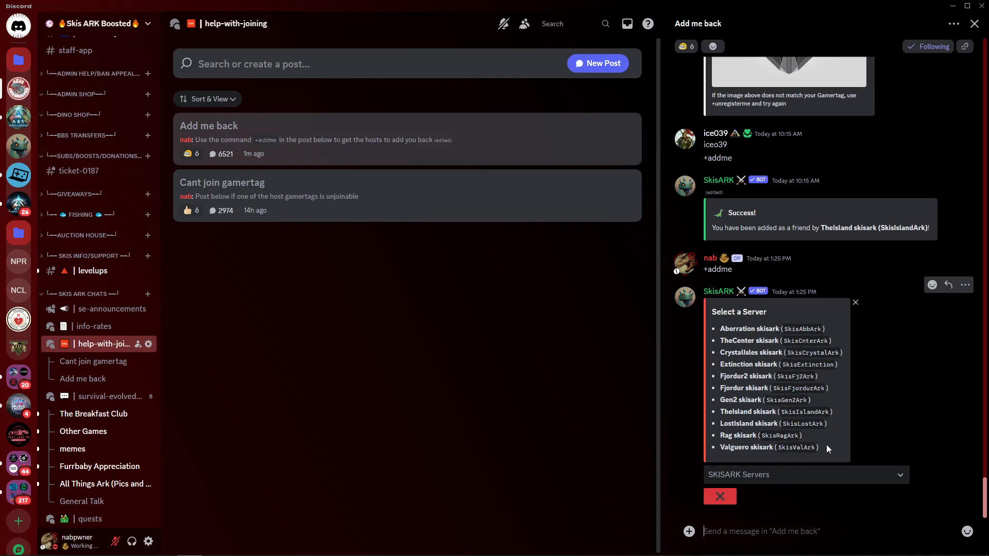
{"action": "mouse_move", "coordinate": [843, 449]}
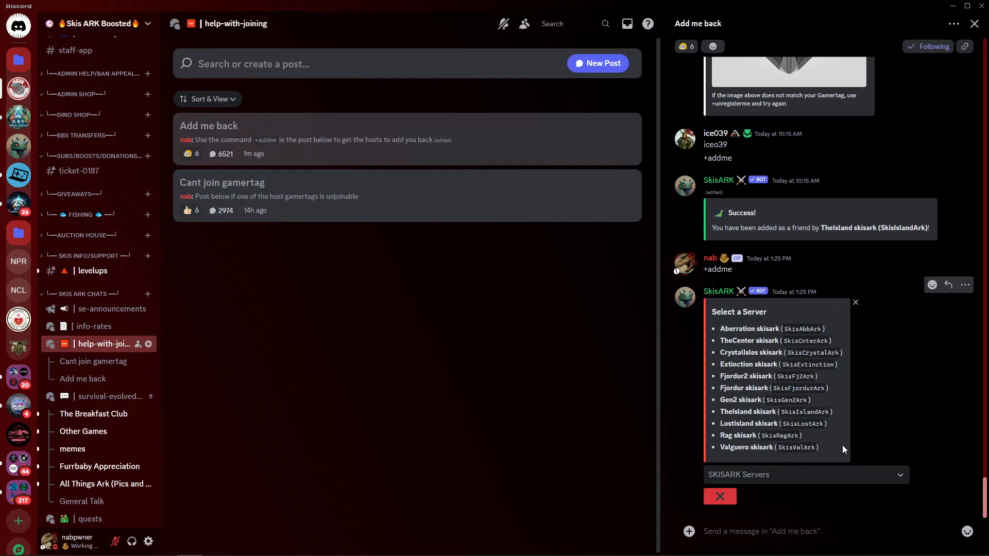
{"action": "mouse_move", "coordinate": [829, 338]}
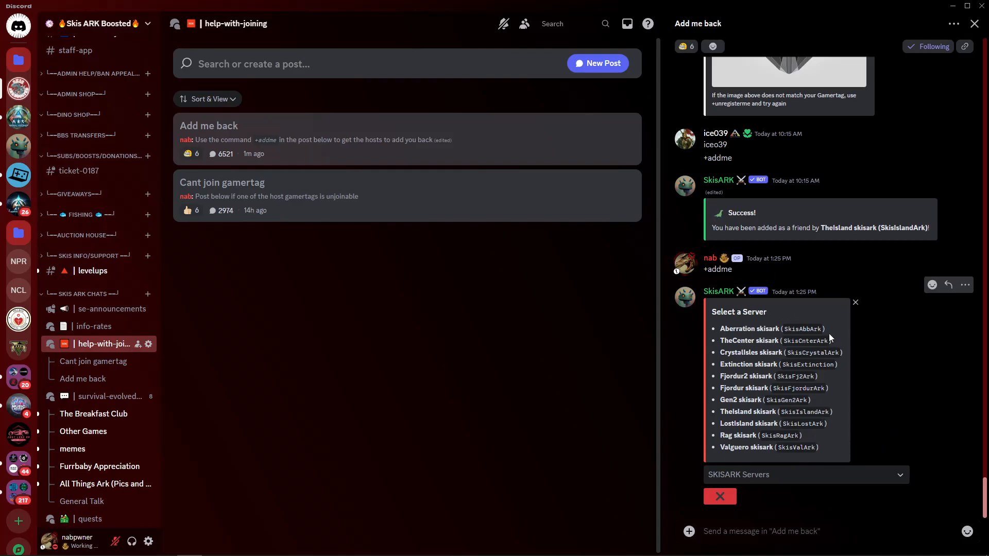
{"action": "mouse_move", "coordinate": [780, 393]}
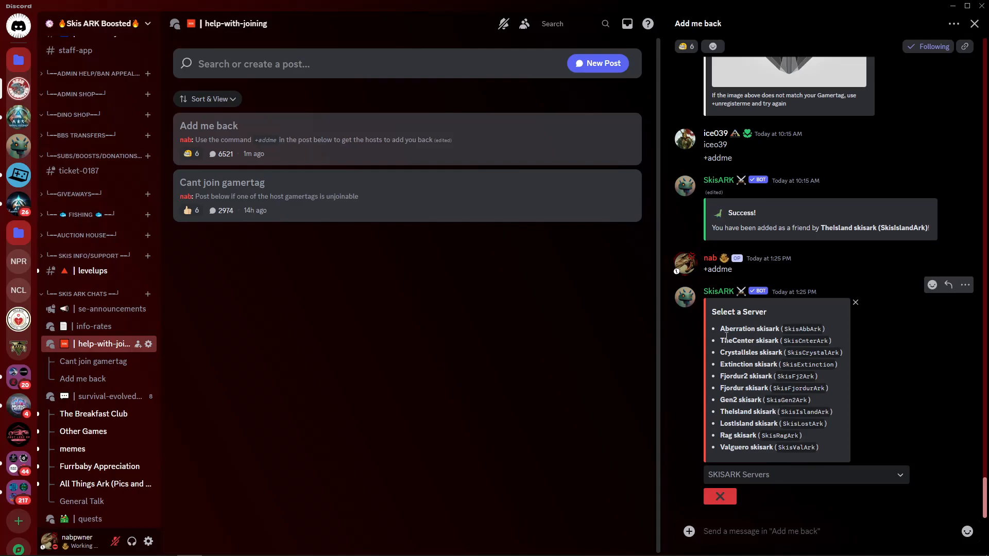
{"action": "mouse_move", "coordinate": [815, 398]}
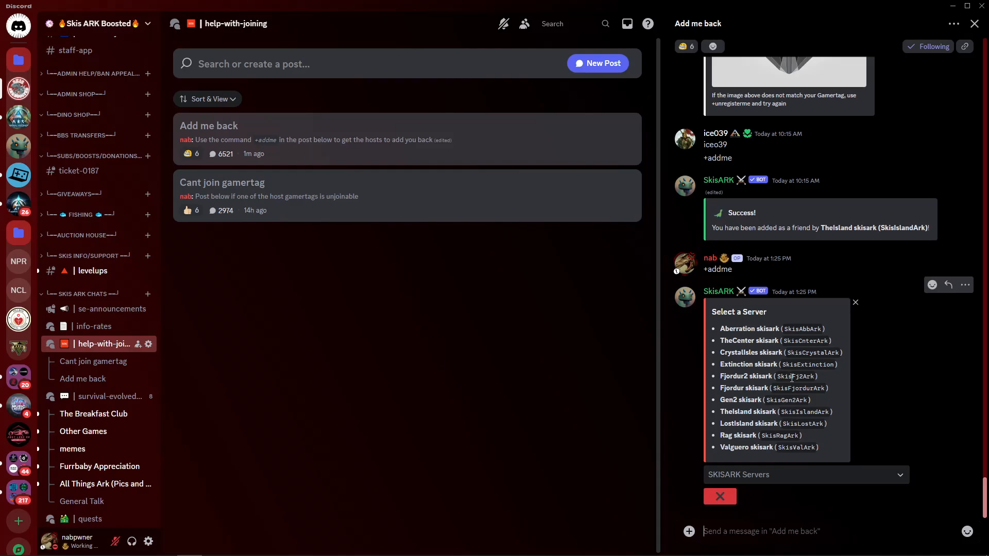
{"action": "mouse_move", "coordinate": [777, 390]}
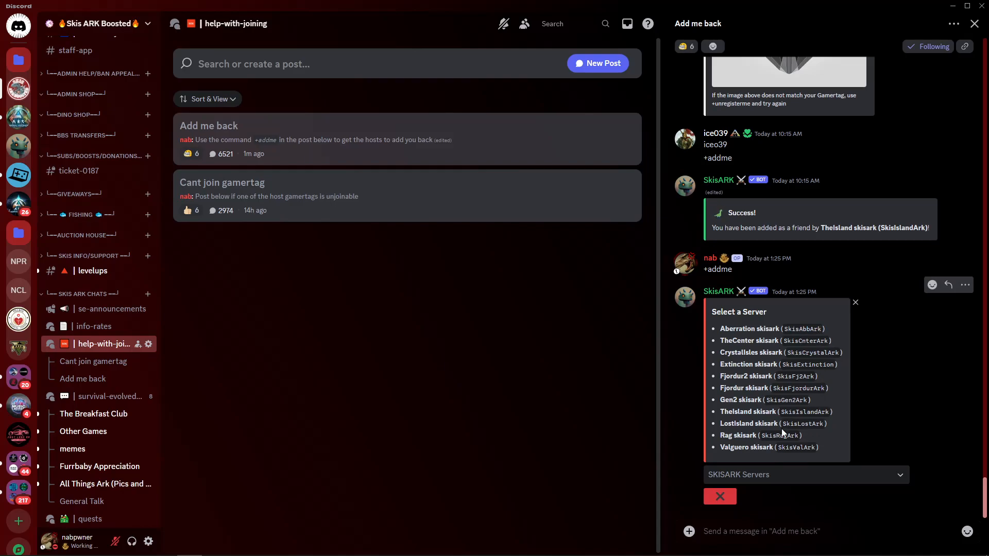
{"action": "mouse_move", "coordinate": [793, 433]}
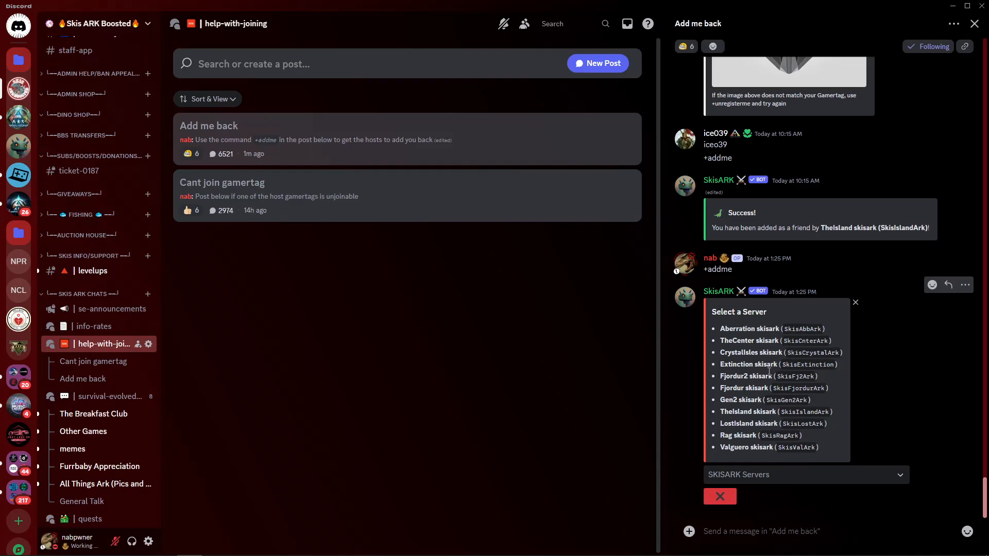
{"action": "mouse_move", "coordinate": [759, 477]}
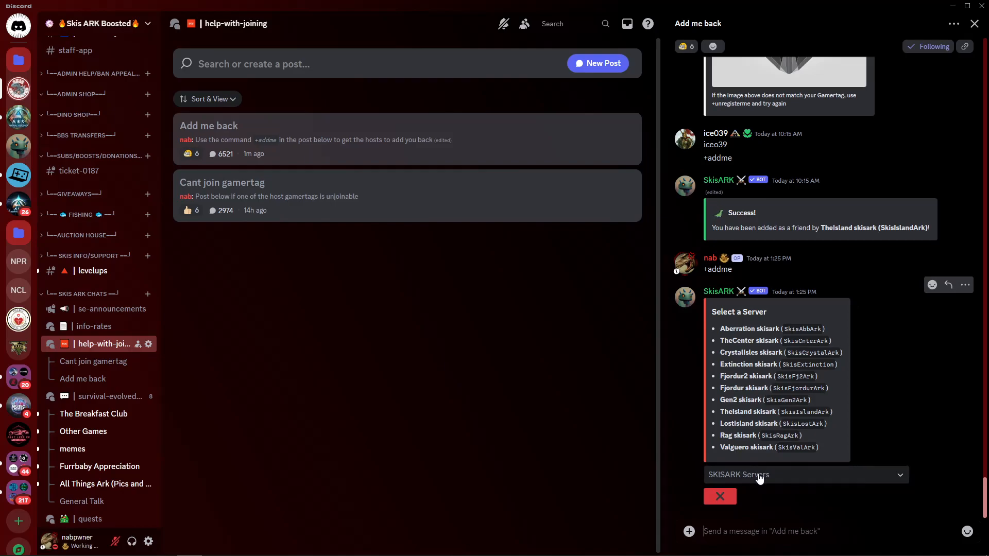
Pick Rag from the SKISARK Servers dropdown to get added by Rag skisark.
{"action": "left_click", "coordinate": [804, 475]}
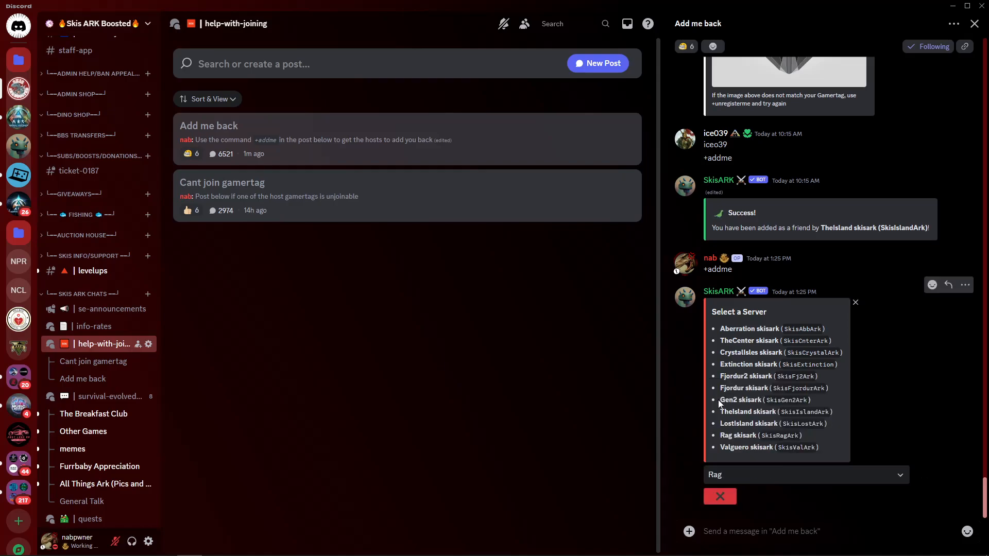
{"action": "left_click", "coordinate": [737, 435]}
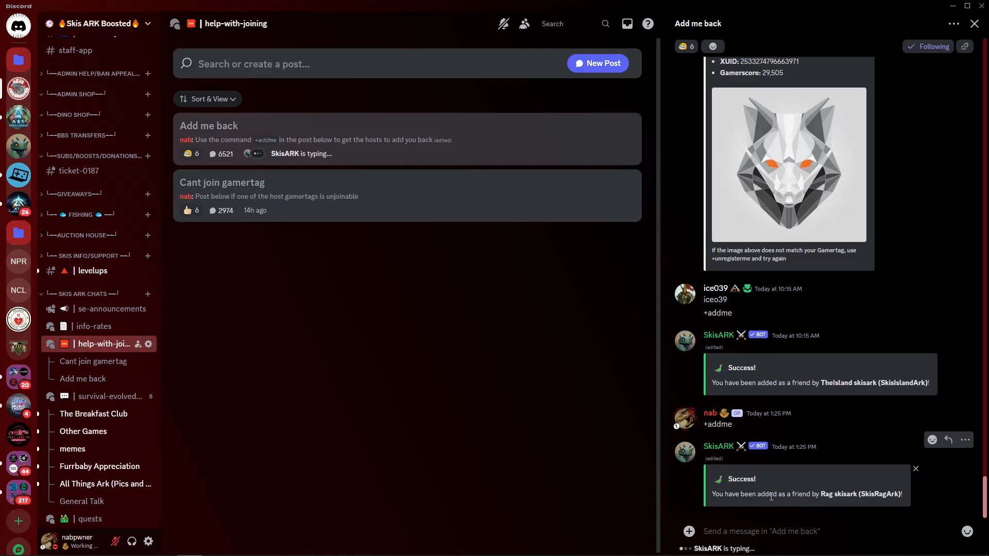
{"action": "mouse_move", "coordinate": [835, 492]}
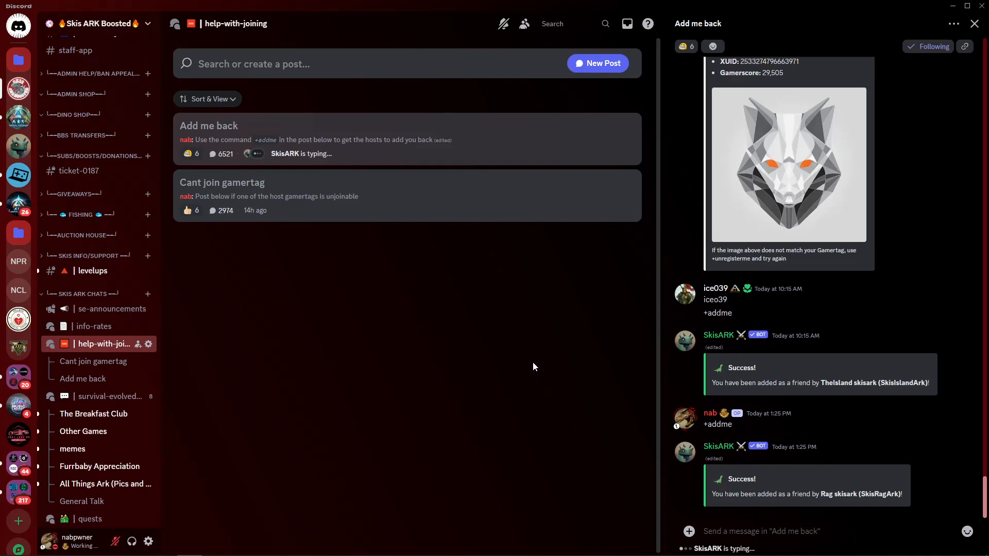
{"action": "mouse_move", "coordinate": [881, 38]}
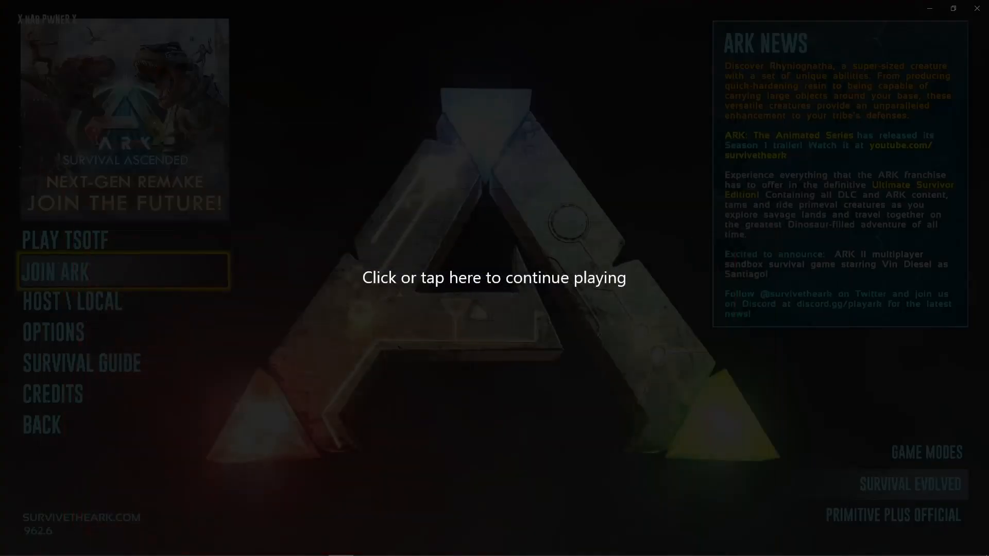
Resume the Xbox remote play stream at ARK's main menu.
{"action": "left_click", "coordinate": [494, 277]}
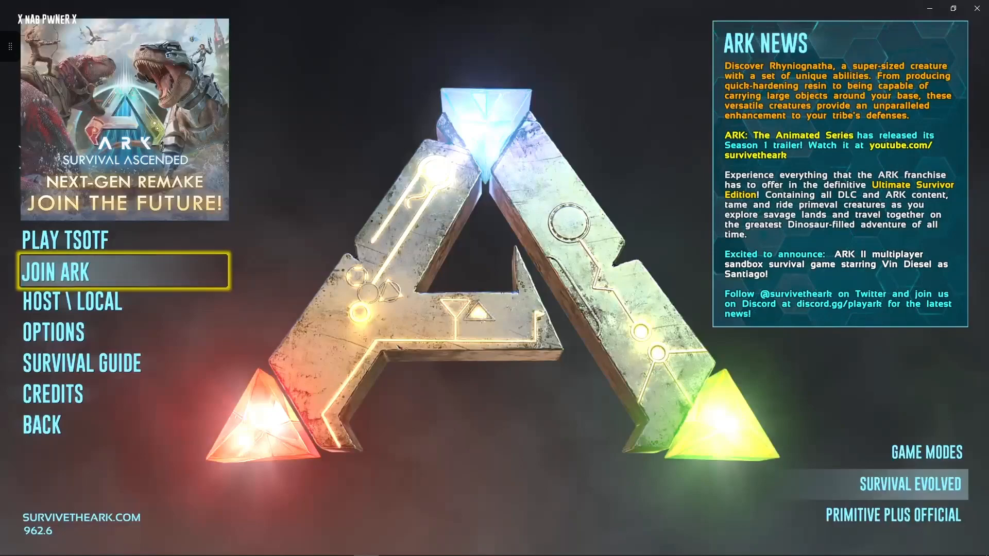
{"action": "mouse_move", "coordinate": [516, 278]}
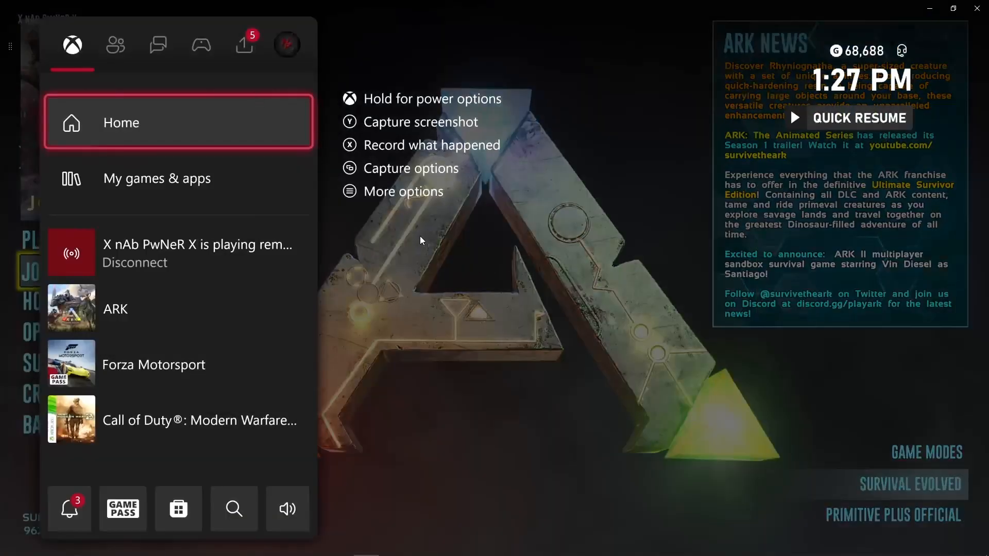
Open the SkisRagArk Rag PvE profile card from the Xbox guide's Friends list.
{"action": "left_click", "coordinate": [116, 44]}
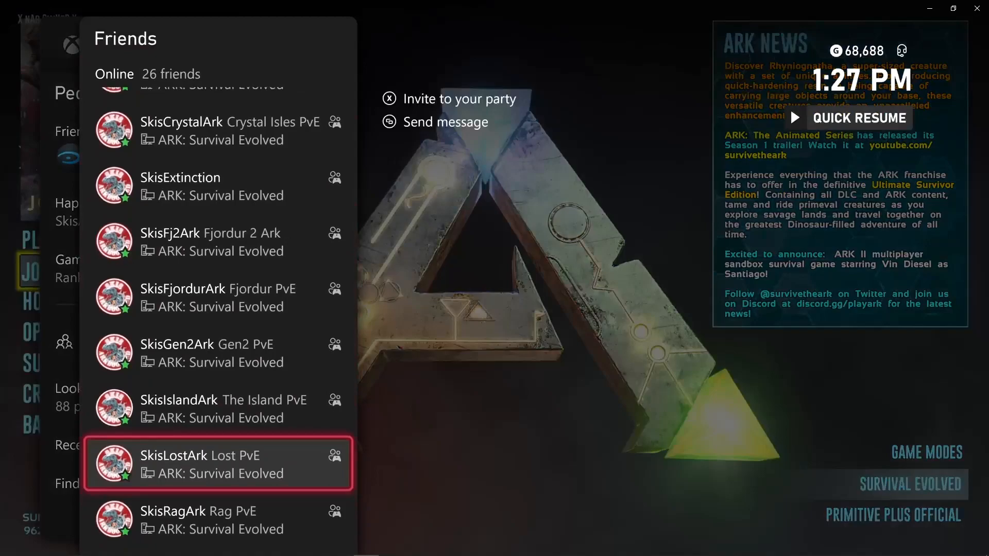
{"action": "scroll", "scroll_direction": "down", "scroll_amount": 3}
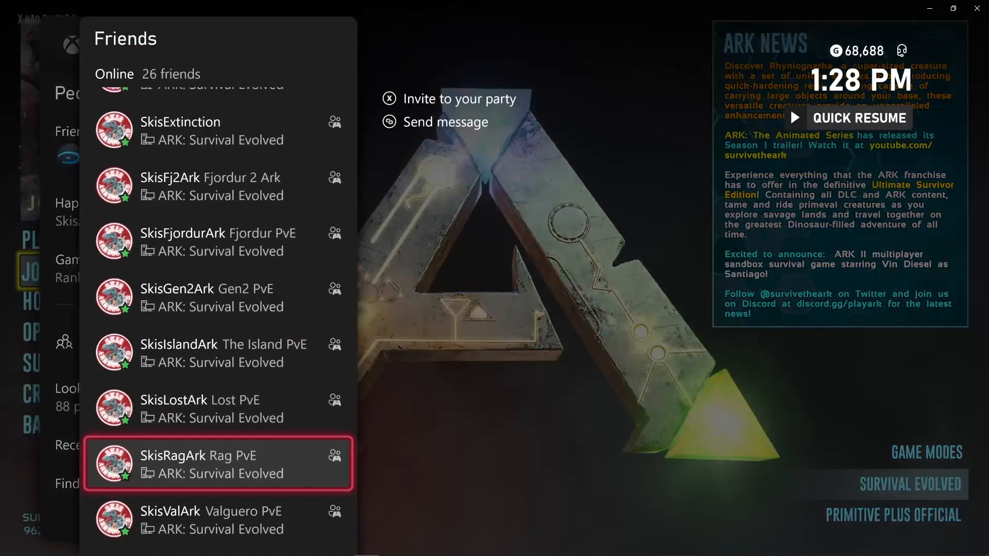
{"action": "left_click", "coordinate": [217, 463]}
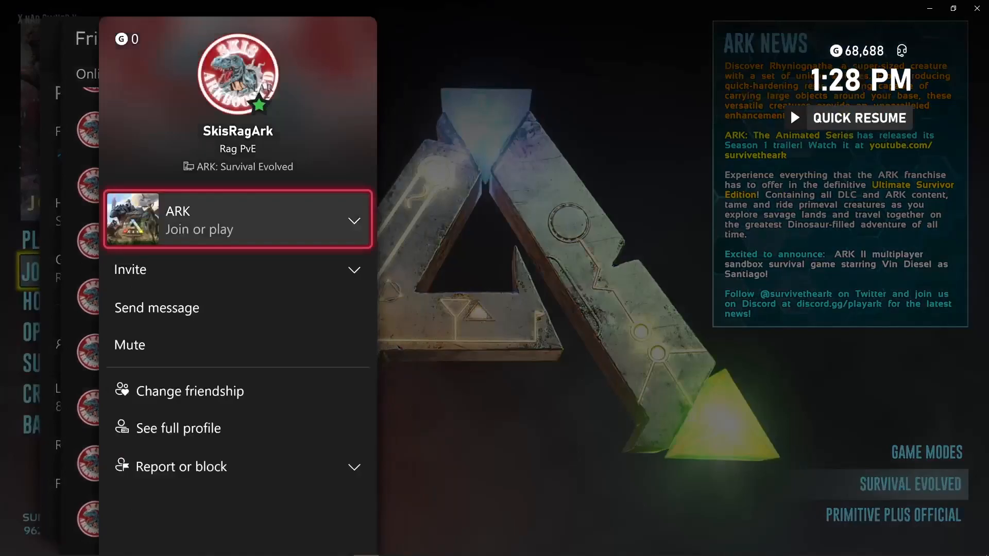
Join SkisRagArk Rag PvE's ARK game from the friend card's Join or play option.
{"action": "left_click", "coordinate": [238, 220]}
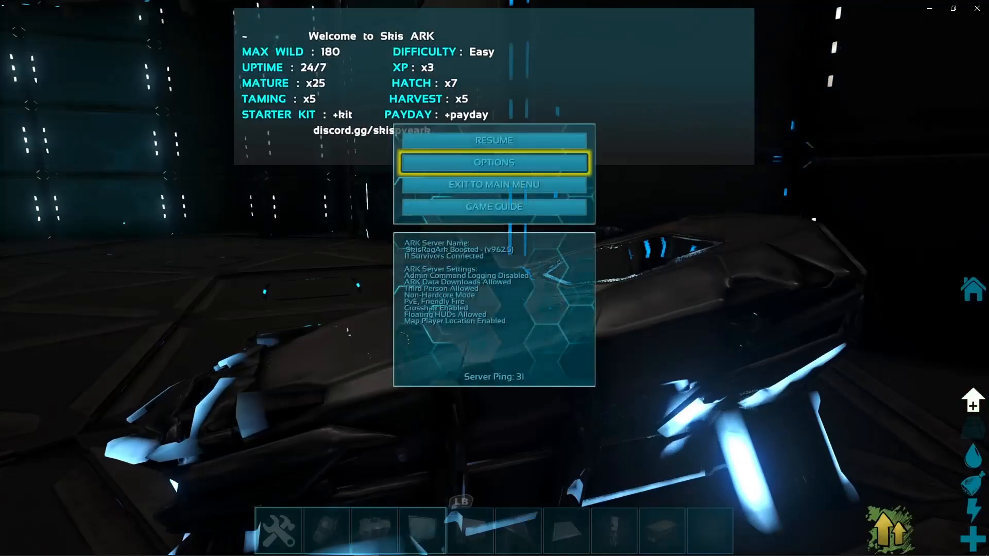
Leave the server and quit ARK: Survival Evolved from its Xbox home tile.
{"action": "left_click", "coordinate": [494, 185]}
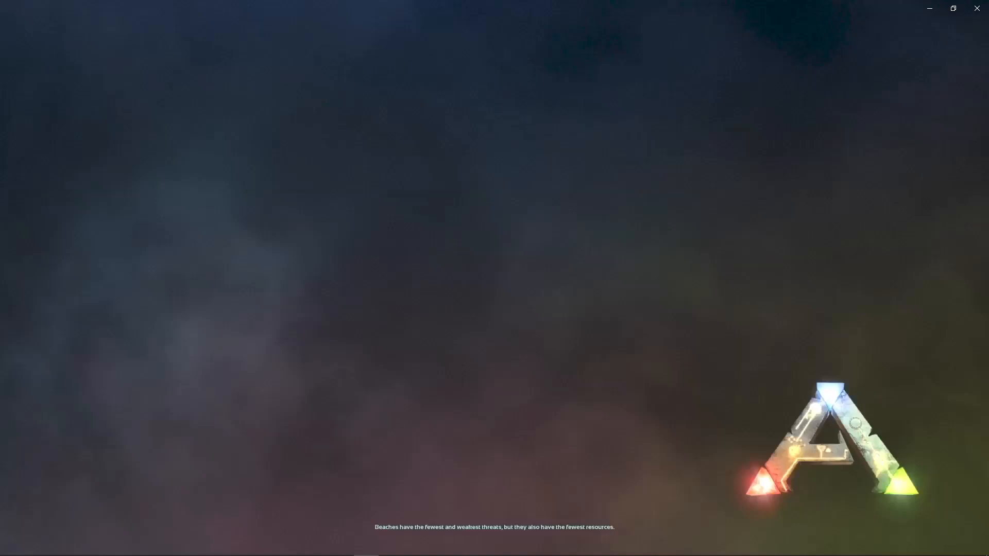
{"action": "key", "text": "Win+g"}
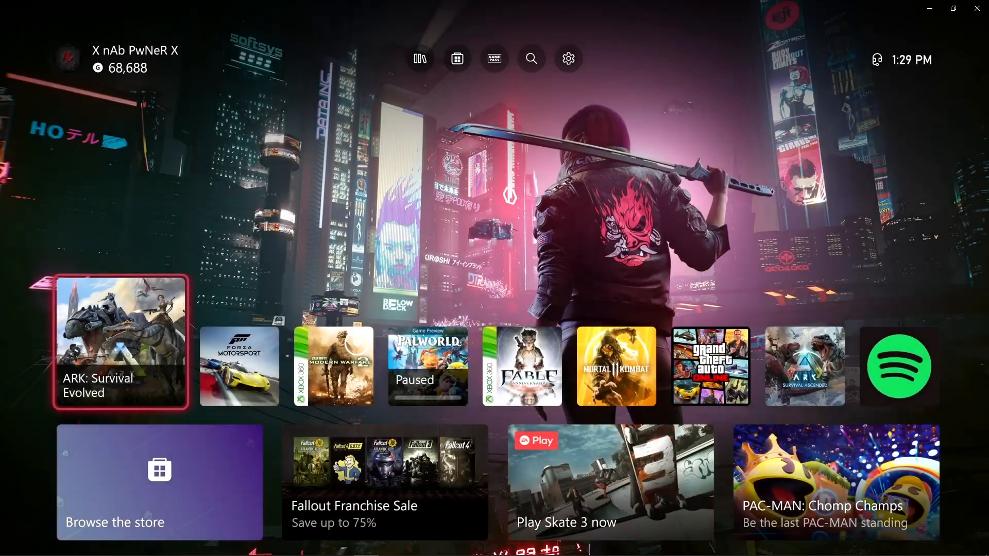
{"action": "left_click", "coordinate": [121, 341]}
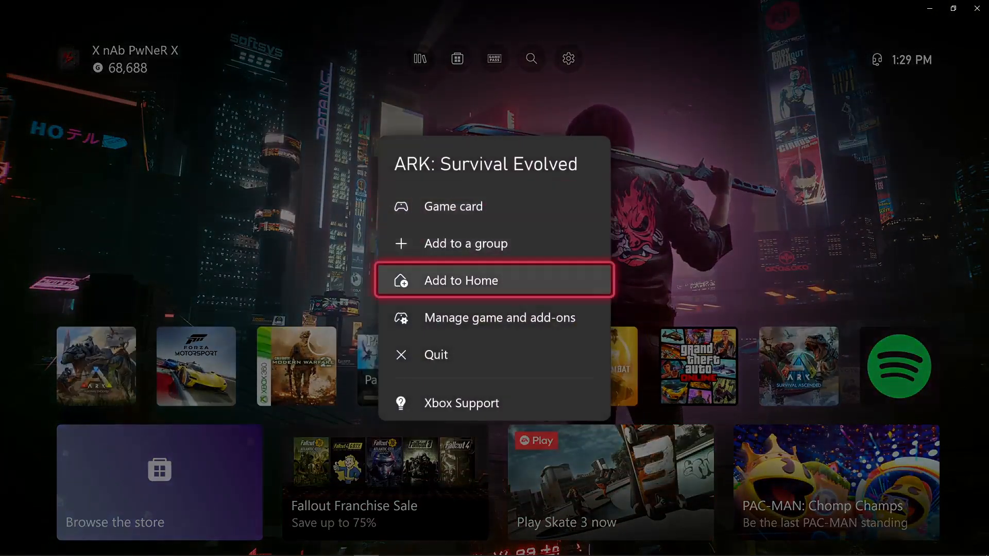
{"action": "left_click", "coordinate": [461, 280]}
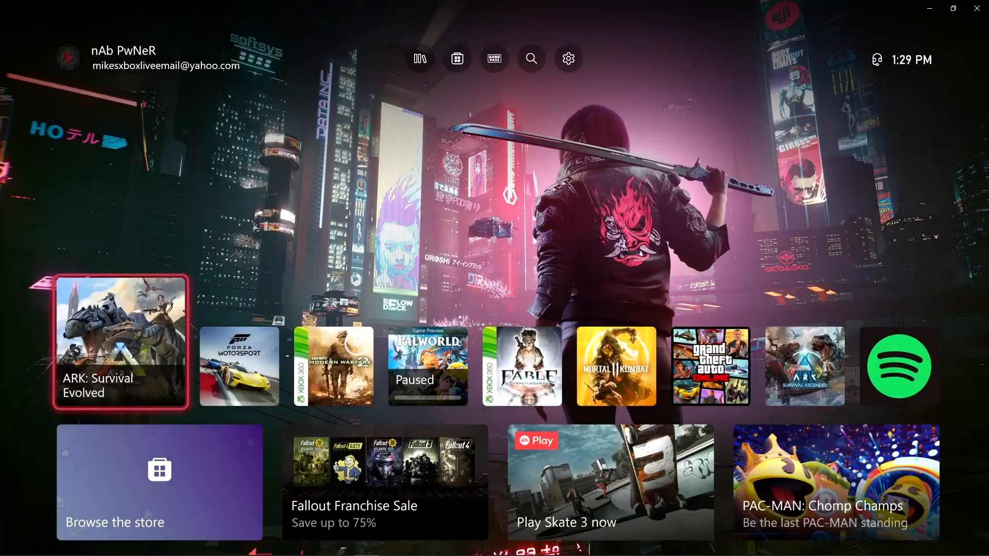
Relaunch ARK, close the Xbox Live sign-in error, and reach the main menu.
{"action": "left_click", "coordinate": [11, 545]}
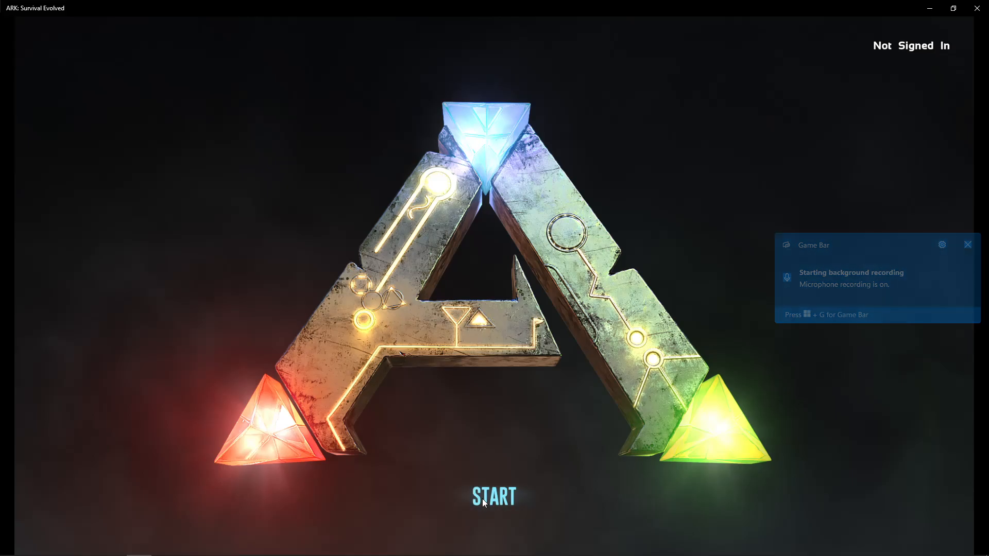
{"action": "mouse_move", "coordinate": [458, 309]}
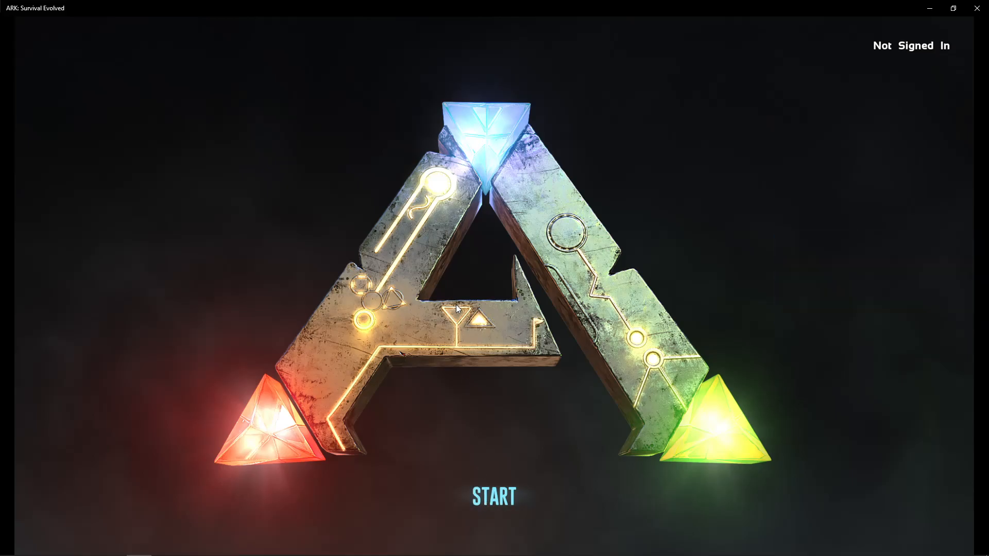
{"action": "left_click", "coordinate": [493, 495]}
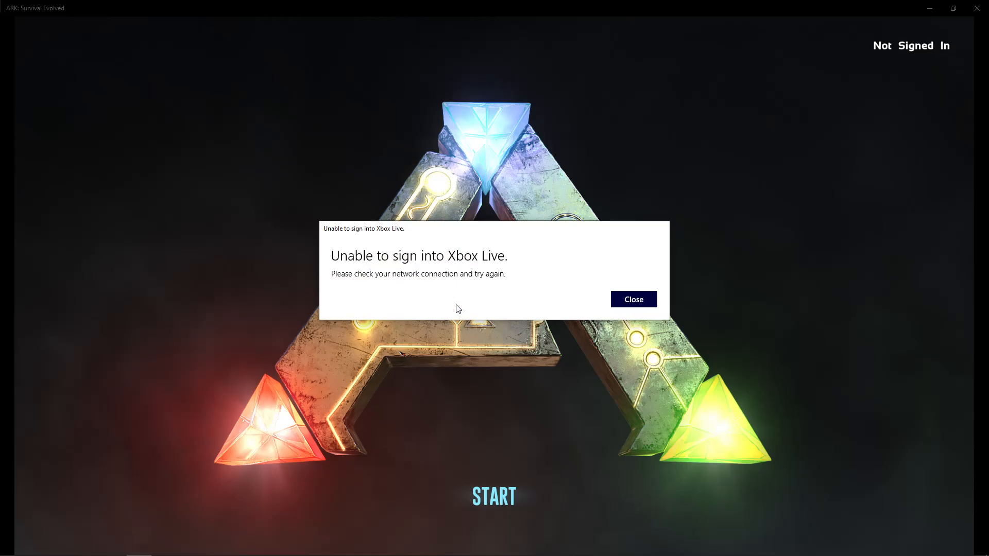
{"action": "left_click", "coordinate": [632, 298]}
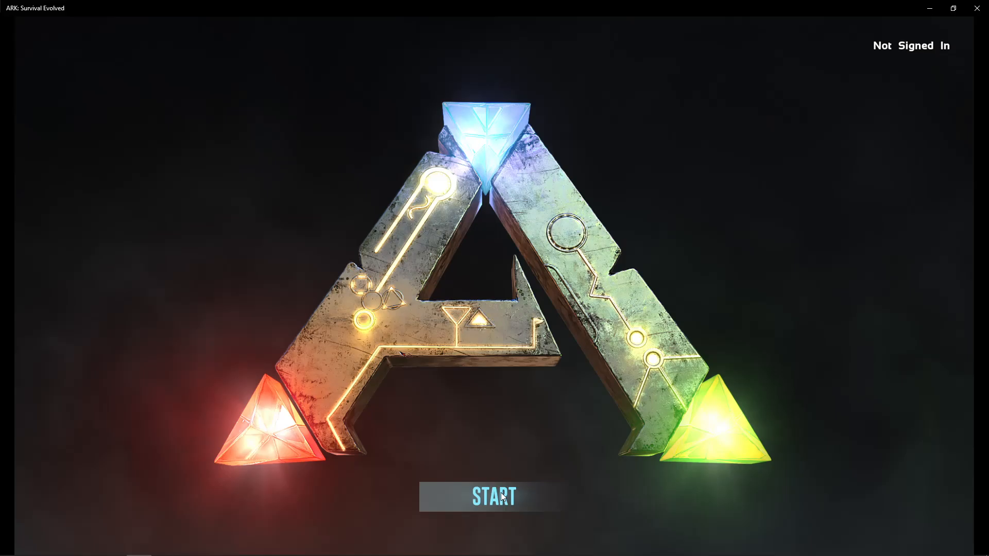
{"action": "left_click", "coordinate": [493, 497]}
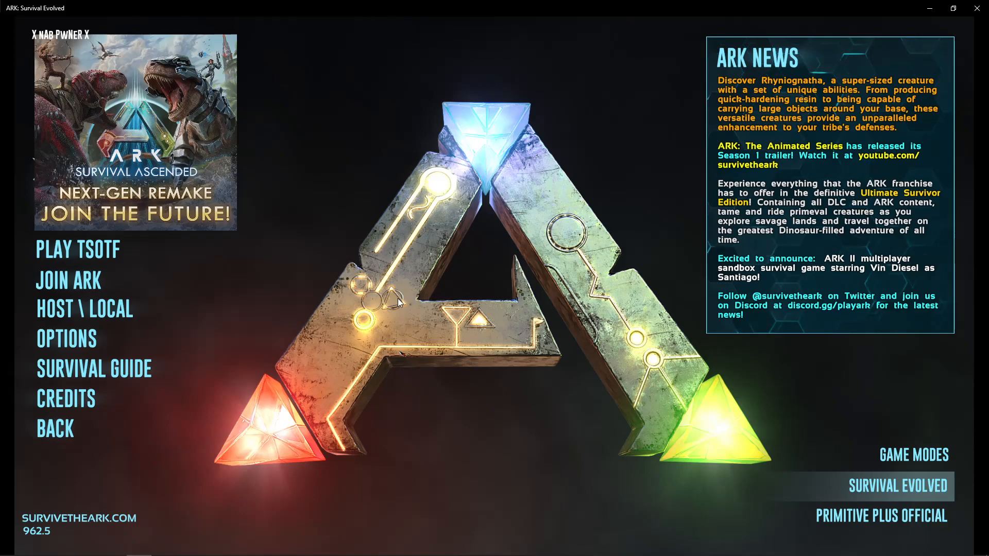
{"action": "key", "text": "Win+G"}
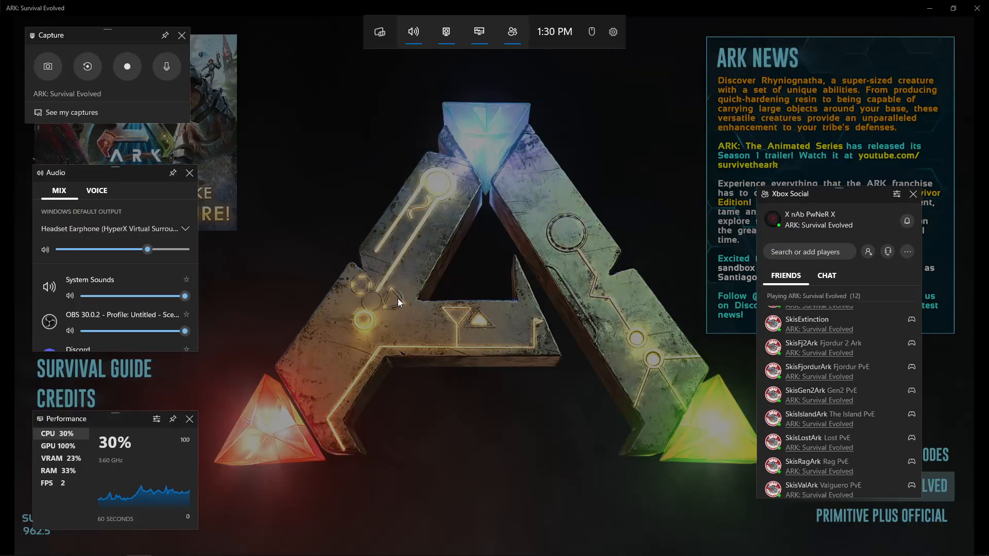
{"action": "mouse_move", "coordinate": [509, 217]}
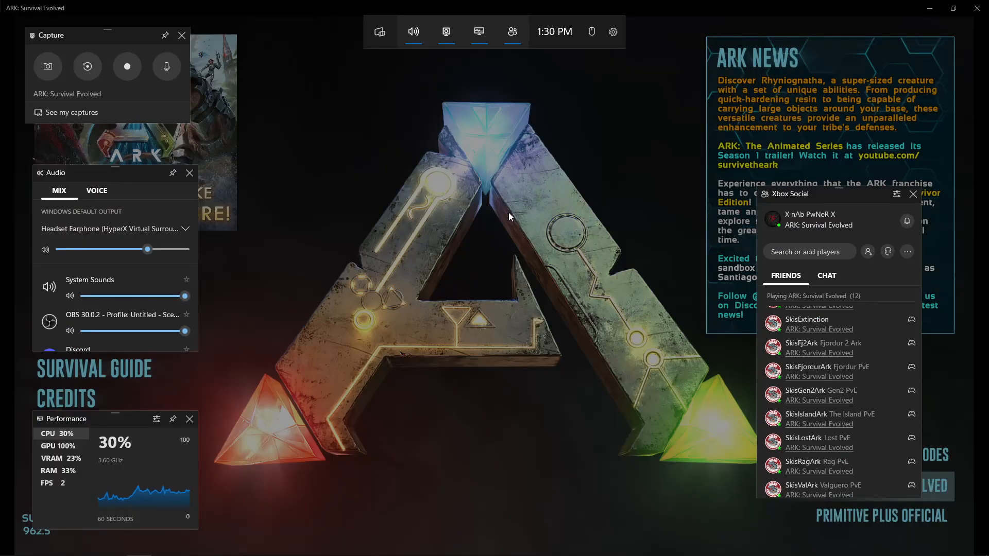
{"action": "mouse_move", "coordinate": [655, 203]}
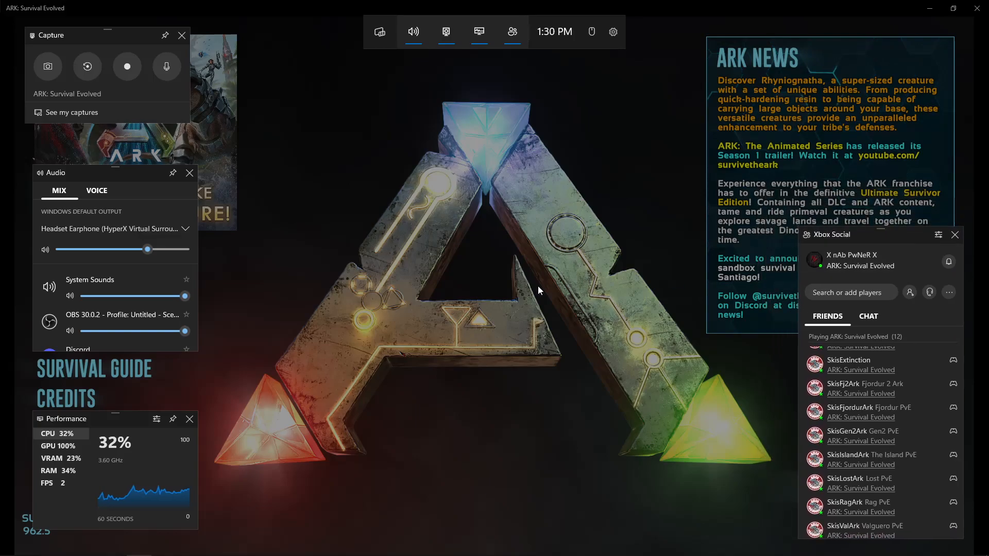
{"action": "mouse_move", "coordinate": [481, 300]}
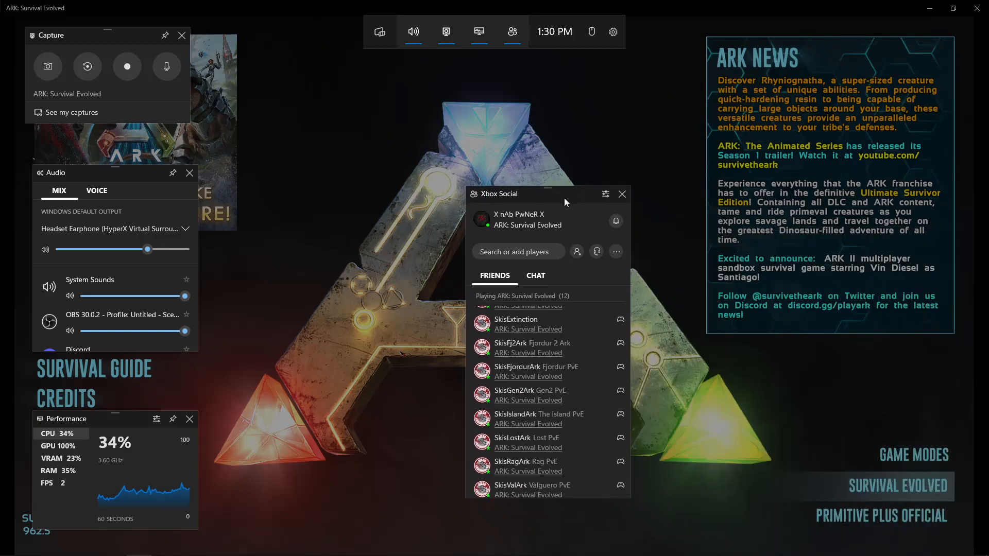
{"action": "mouse_move", "coordinate": [539, 200]}
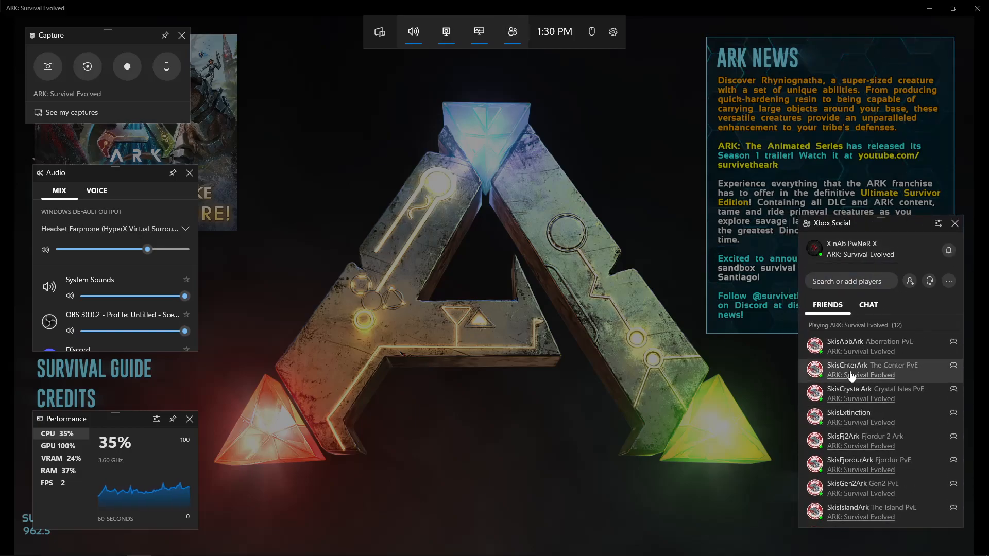
{"action": "scroll", "scroll_direction": "down", "scroll_amount": 3}
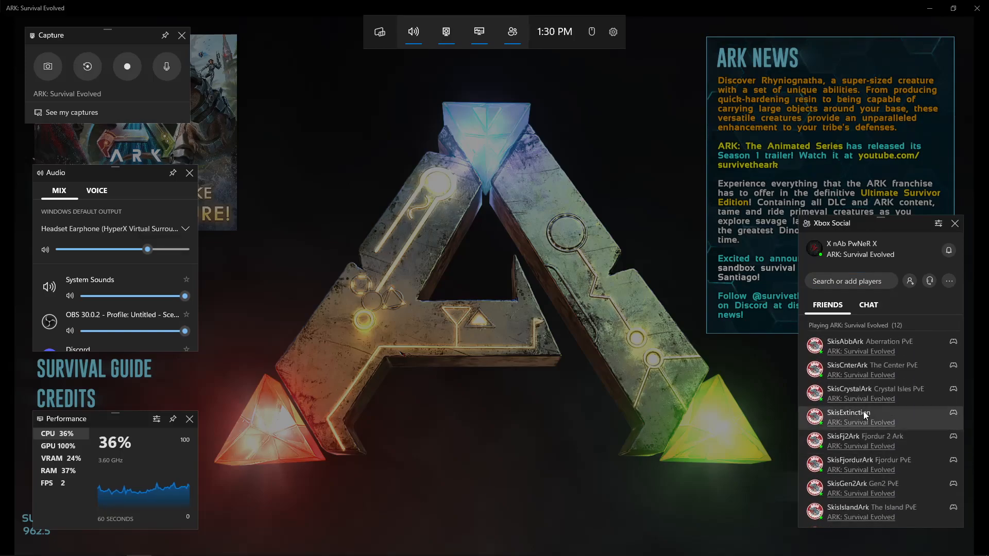
{"action": "scroll", "scroll_direction": "down", "scroll_amount": 3}
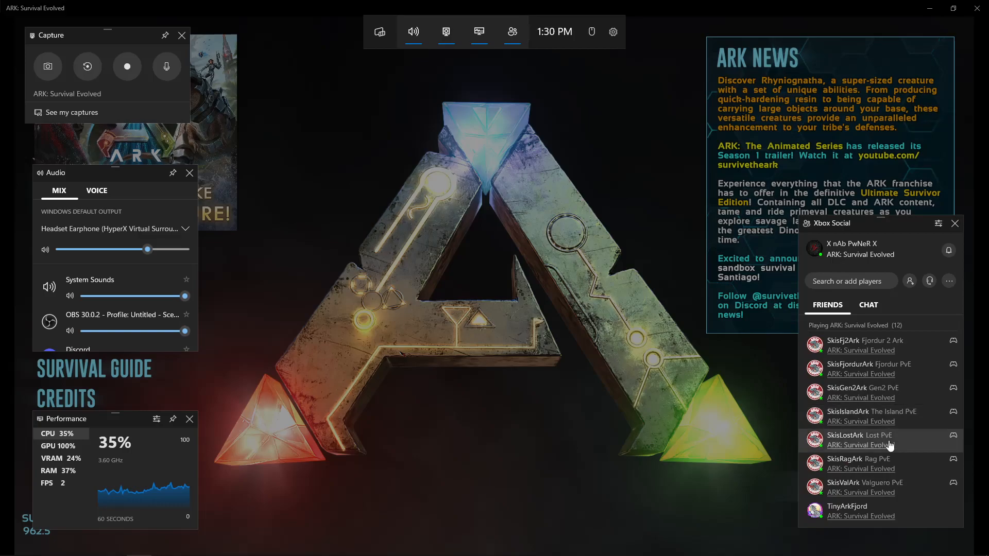
{"action": "mouse_move", "coordinate": [901, 466]}
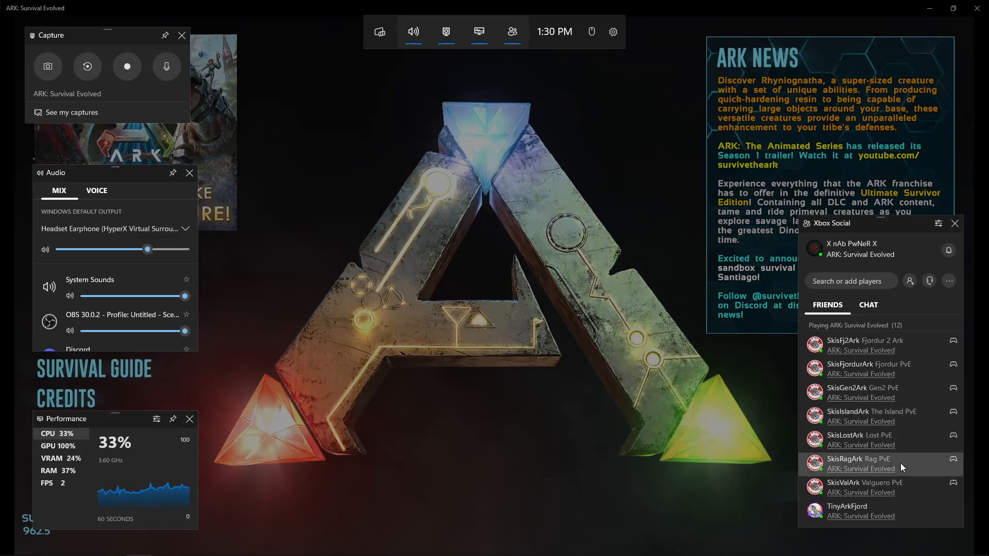
{"action": "mouse_move", "coordinate": [955, 462]}
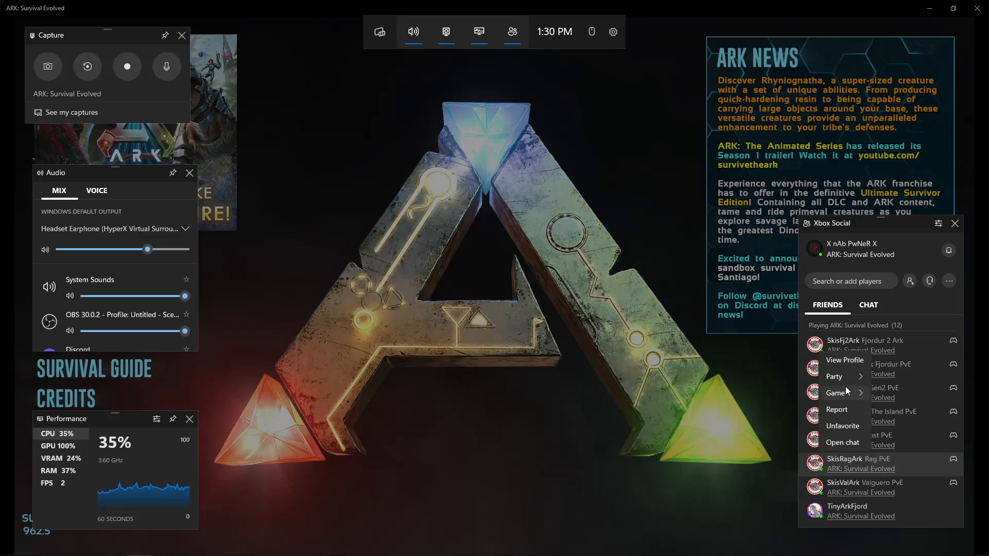
{"action": "mouse_move", "coordinate": [835, 392]}
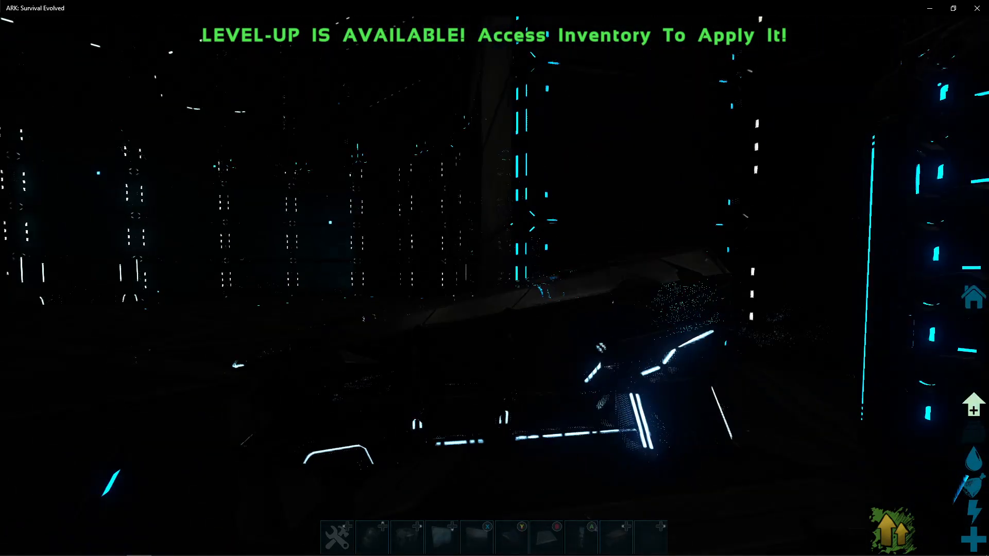
Exit the SkisRagArk Boosted server back to ARK's main menu.
{"action": "key", "text": "Escape"}
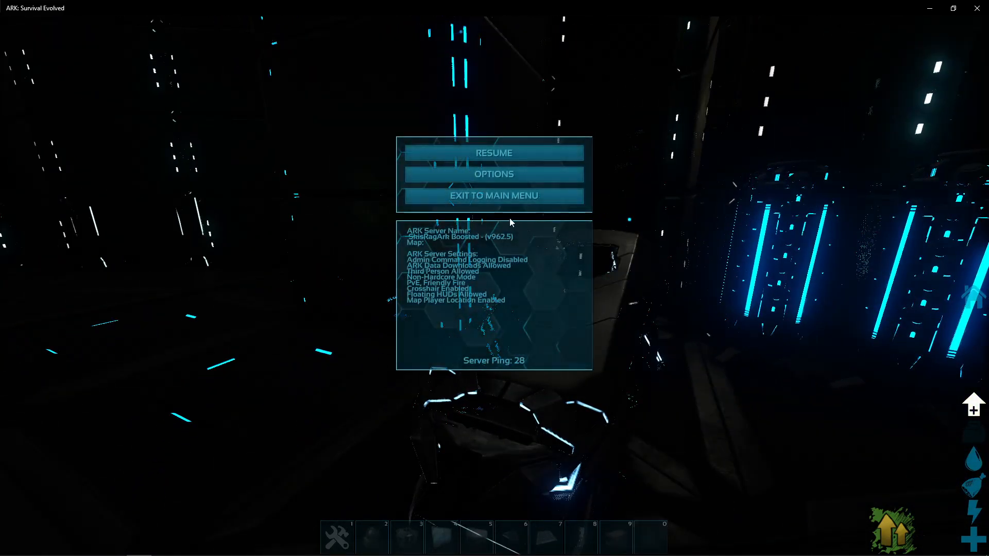
{"action": "left_click", "coordinate": [494, 196]}
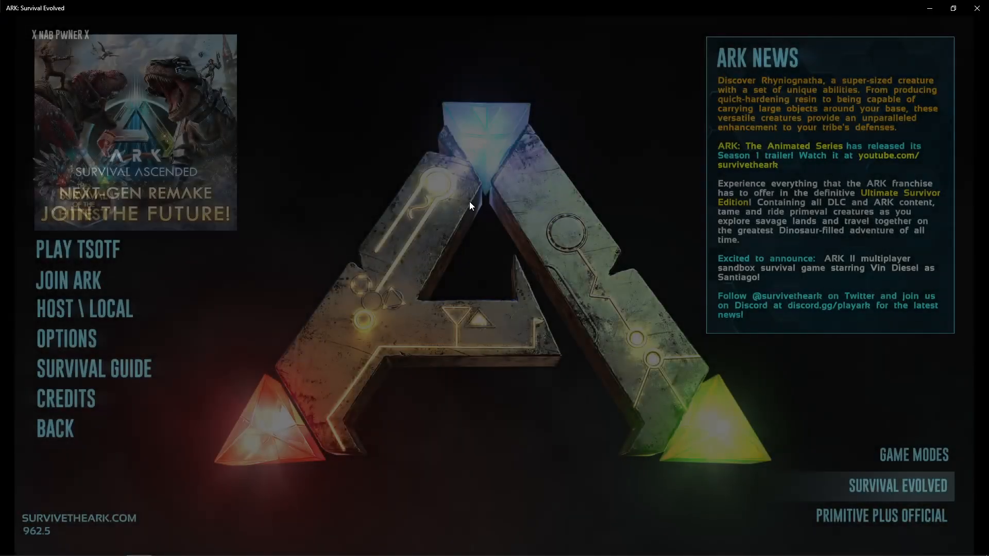